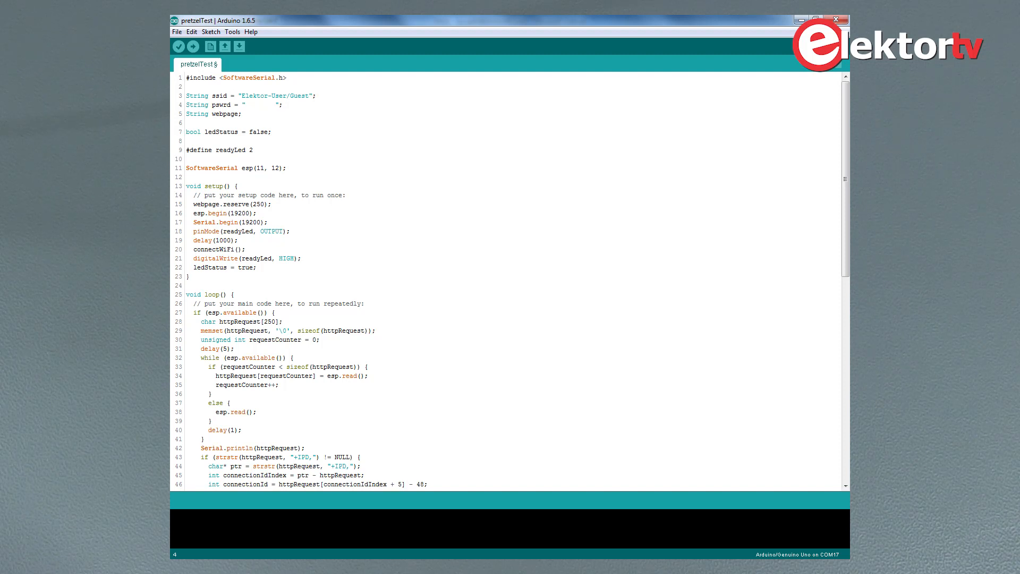
click(233, 31)
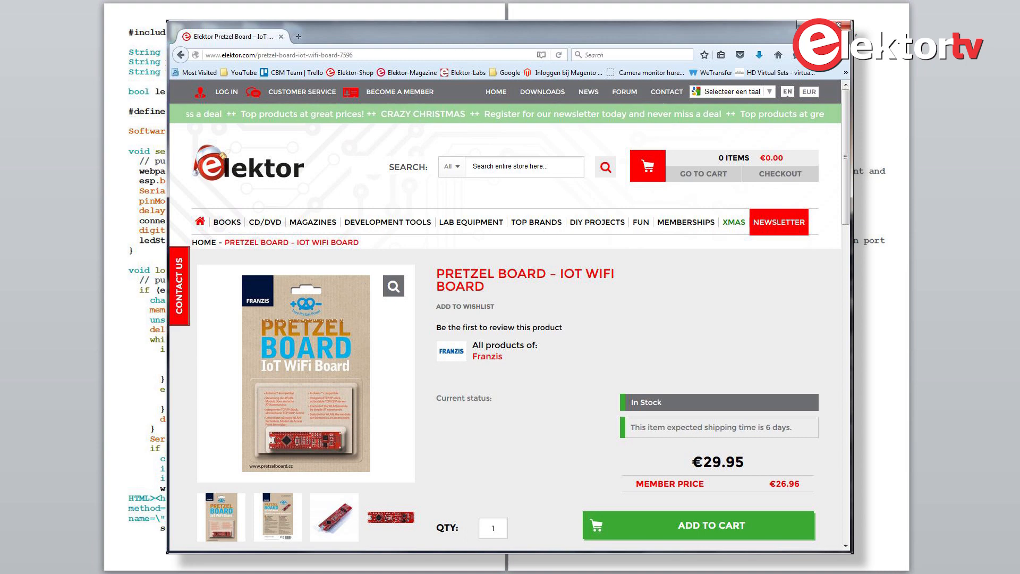
click(839, 24)
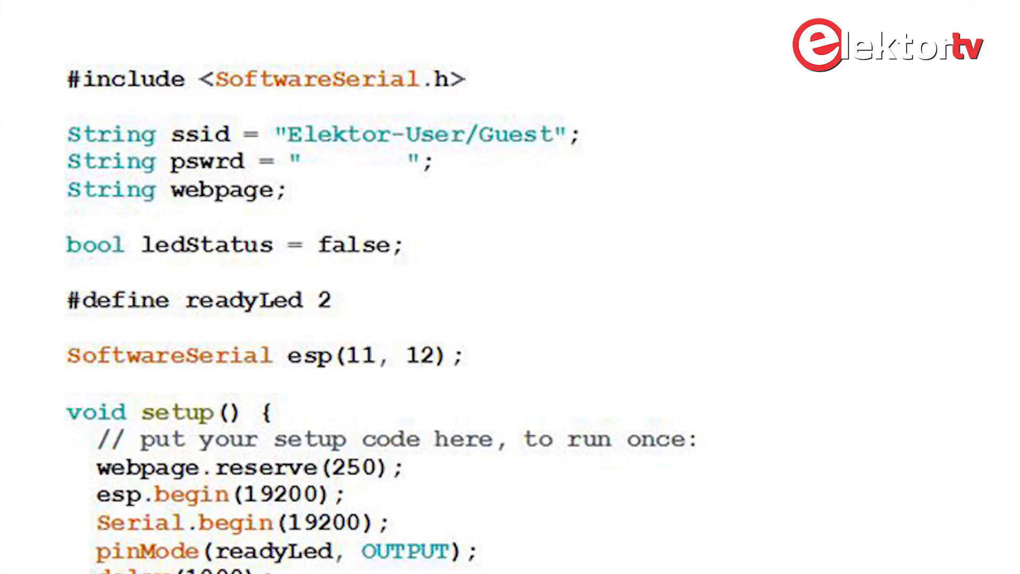
mouse_move(351, 260)
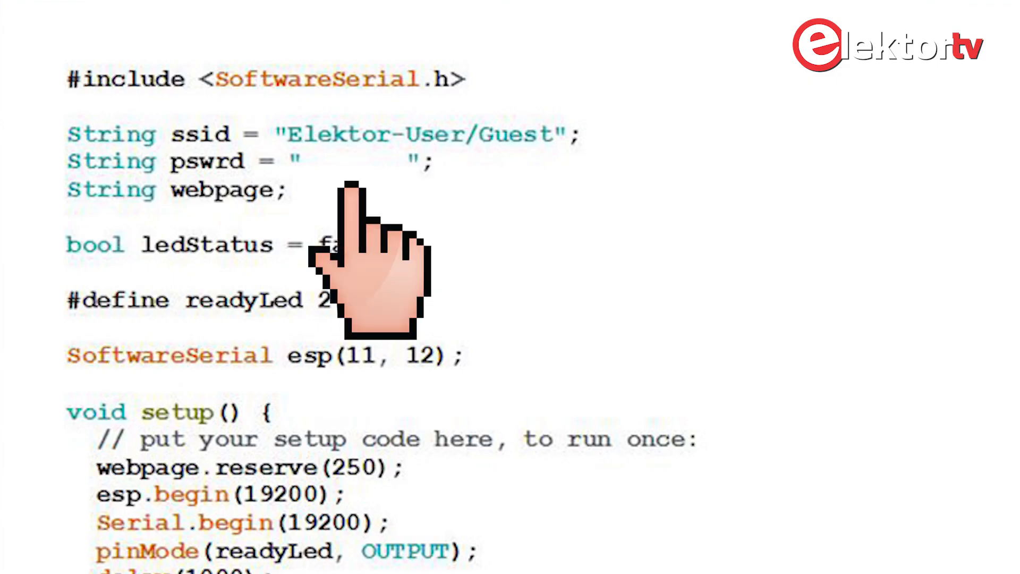
mouse_move(365, 260)
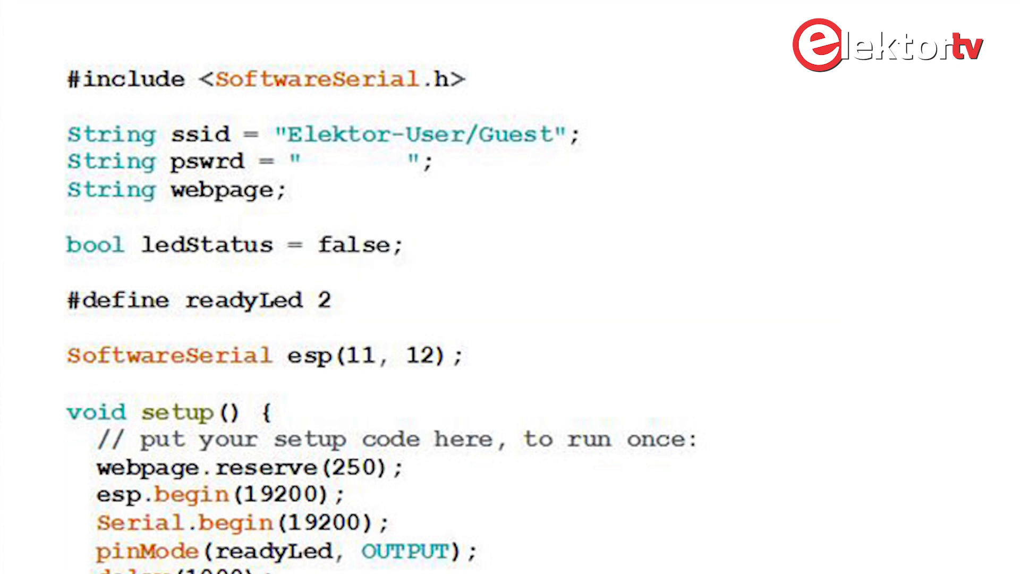